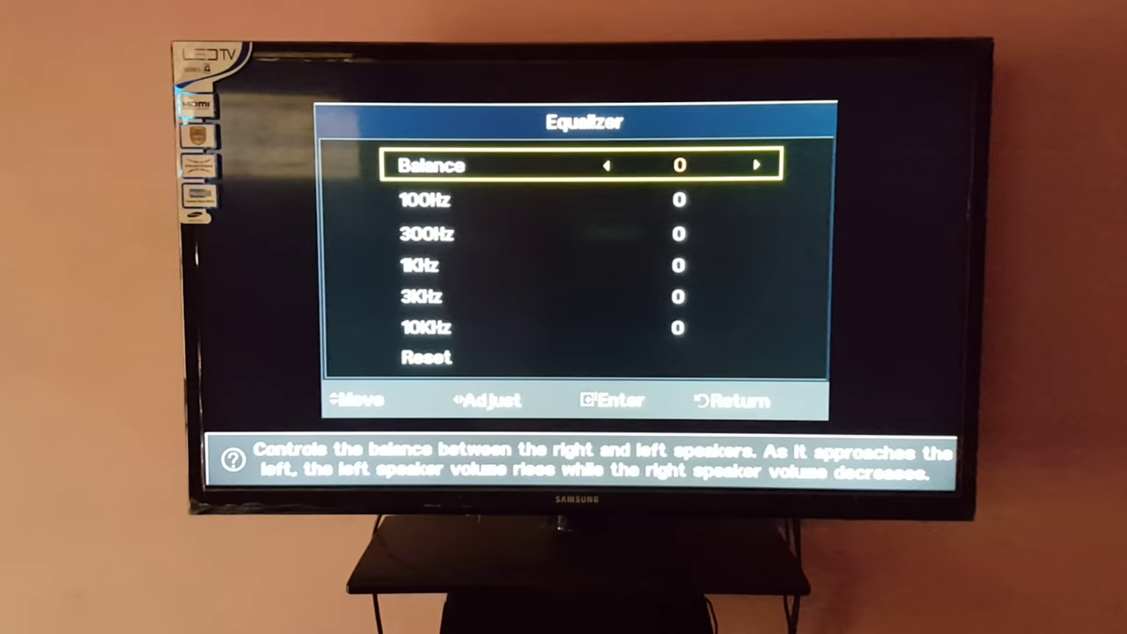
# Step: Lower the Equalizer's 100Hz band to -5, then move on to 300Hz
pyautogui.press('Down')
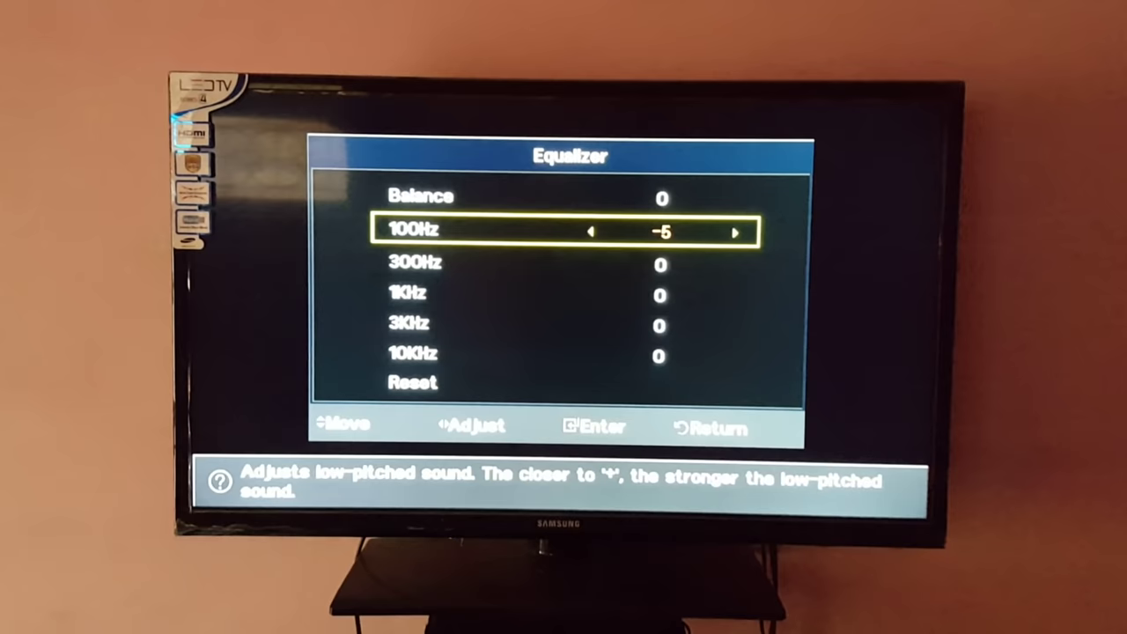
pyautogui.press('Down')
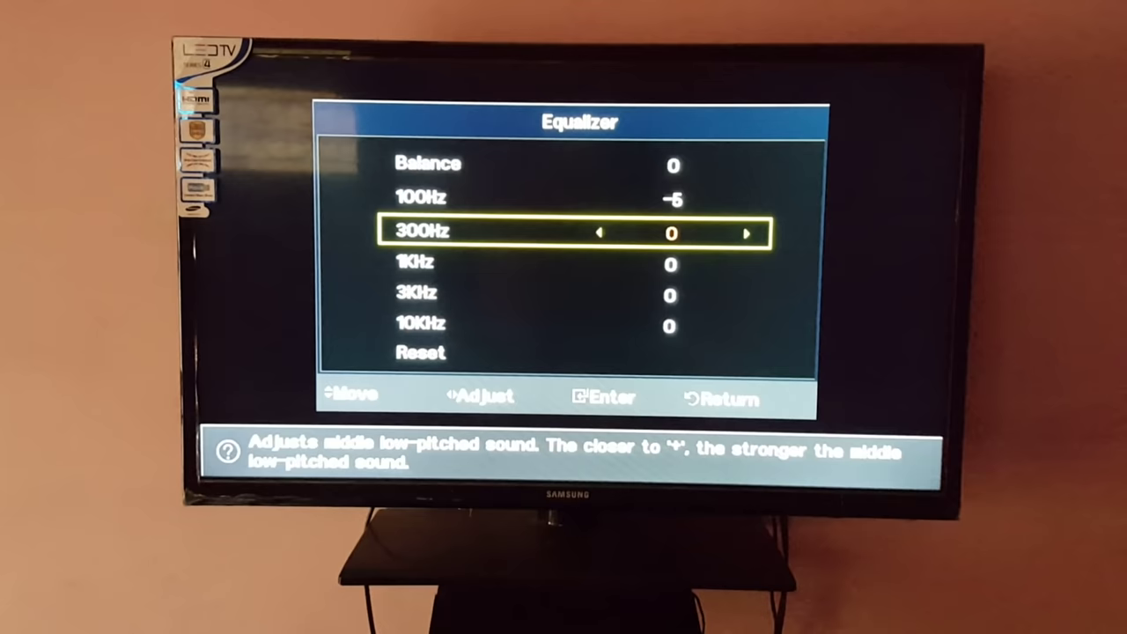